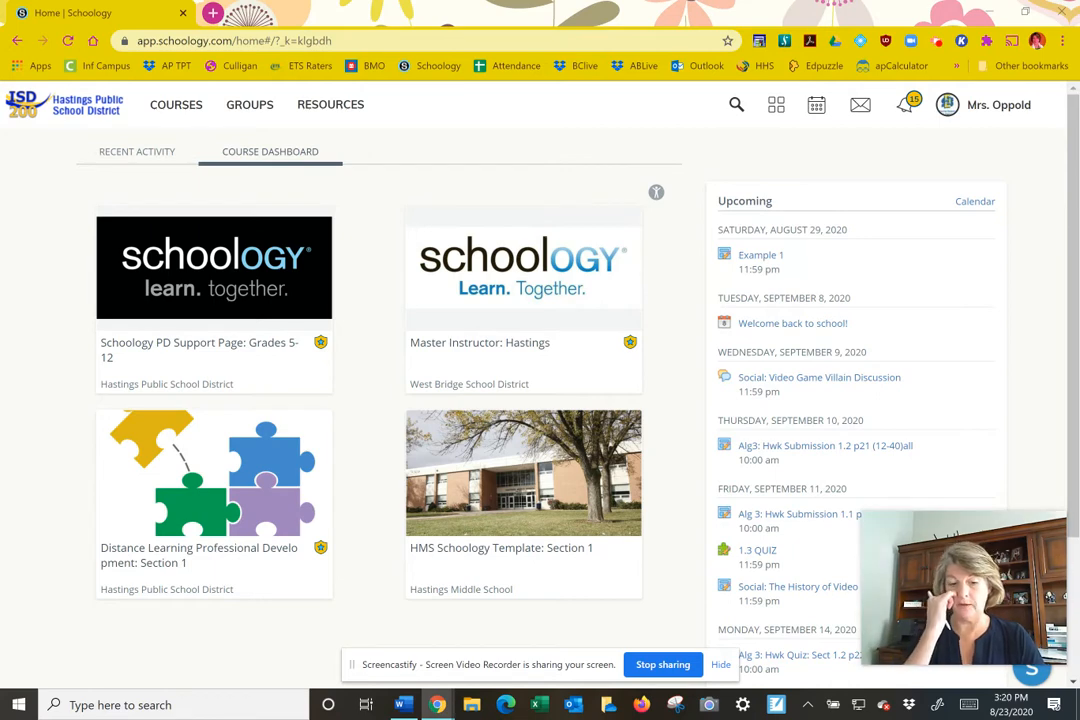
mouse_move(214, 472)
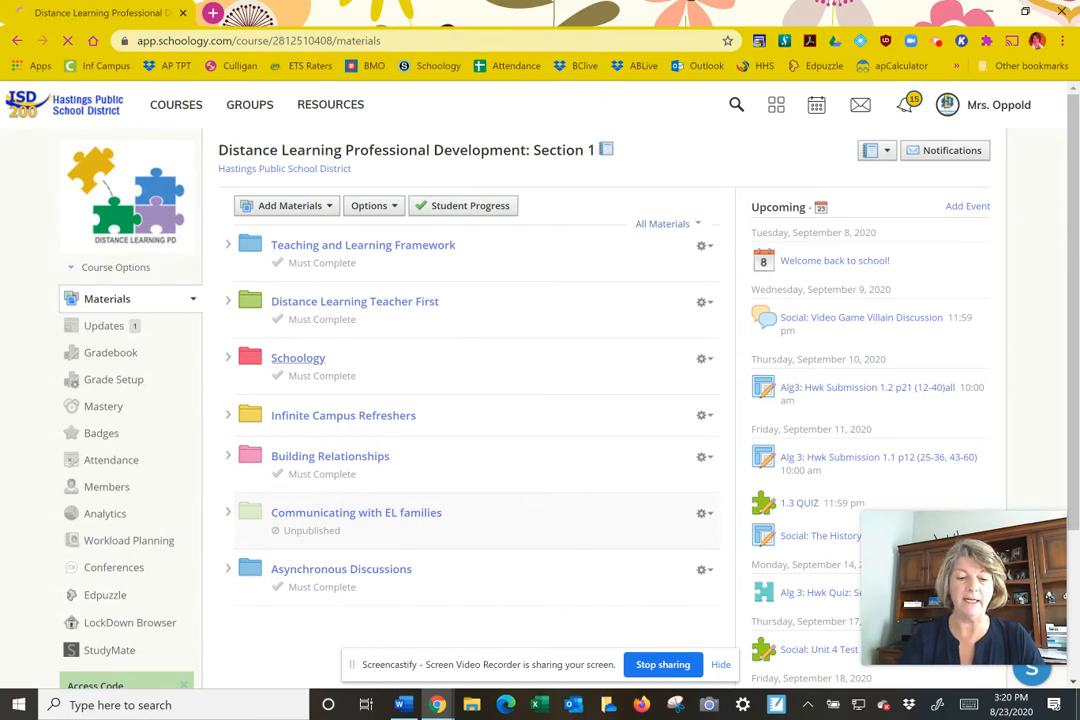
Browse into the Schoology Basics folder, then return to the Schoology folder.
click(298, 357)
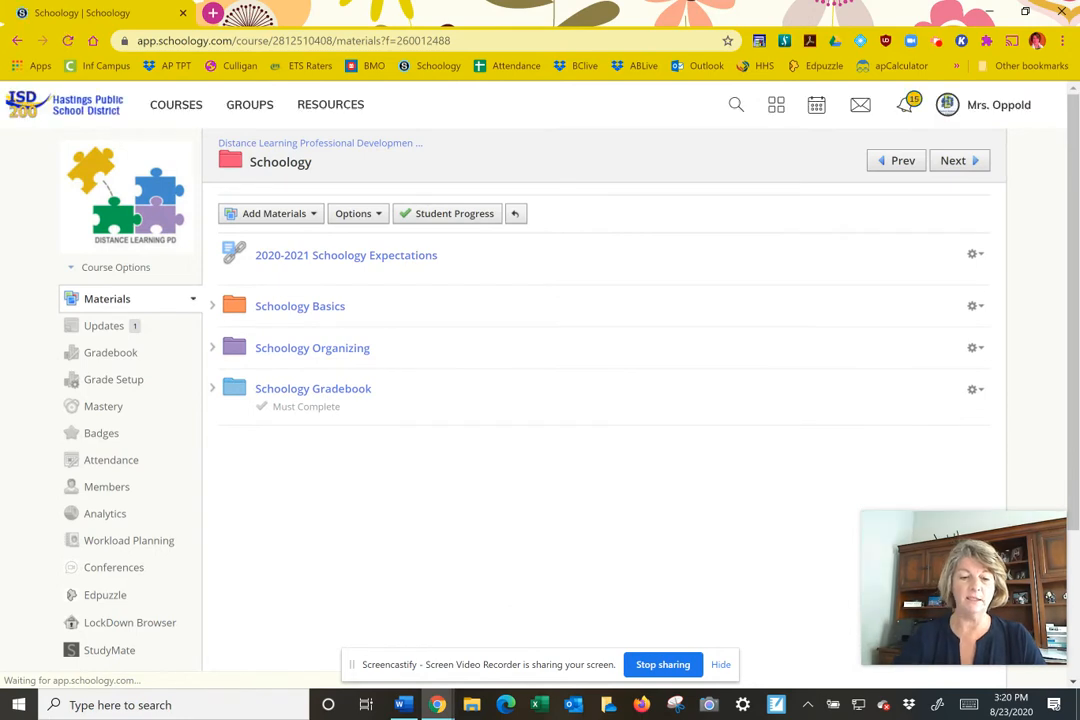
click(300, 305)
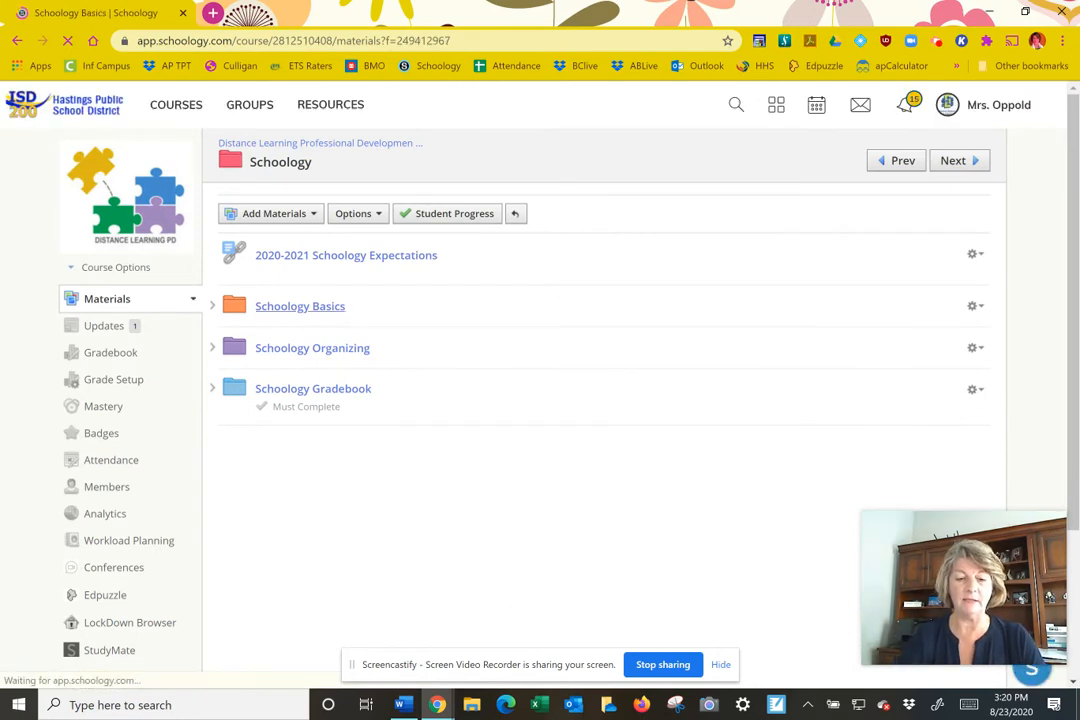
click(300, 306)
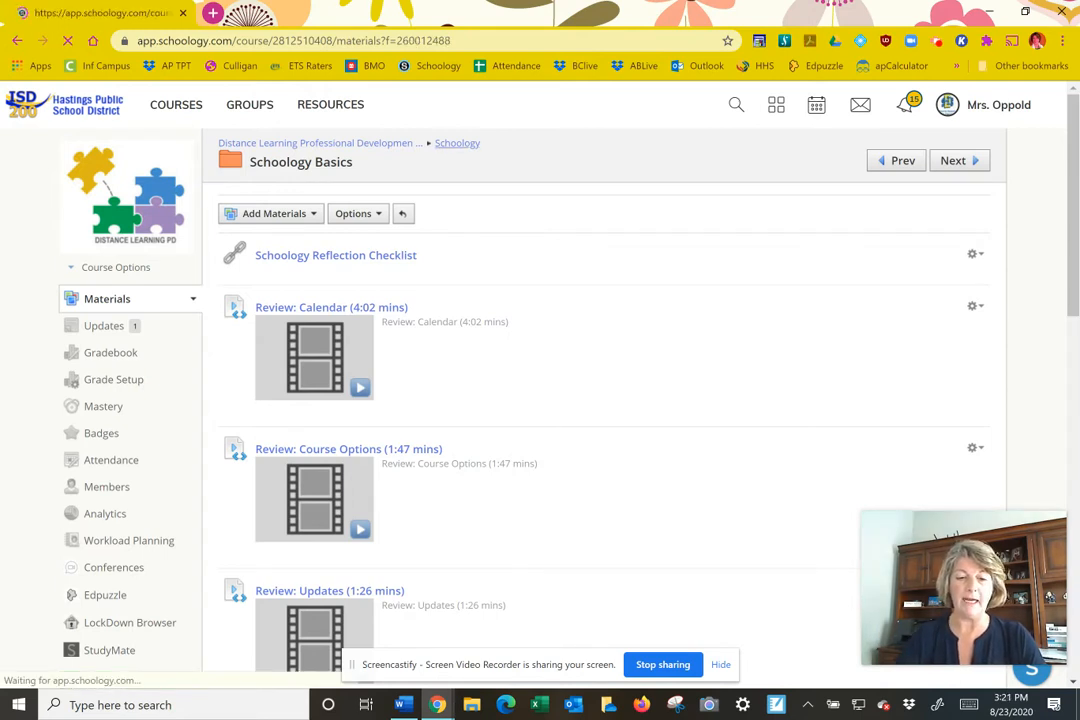
click(457, 143)
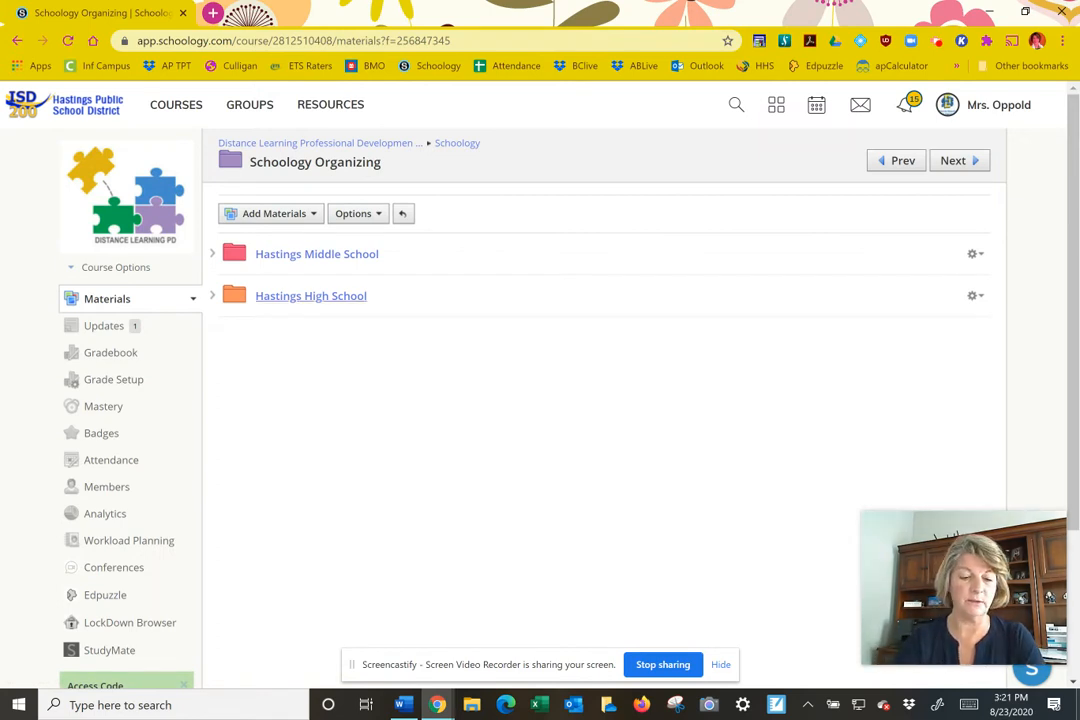
Go through Hastings High School into the HHS Schoology Template folder.
click(310, 295)
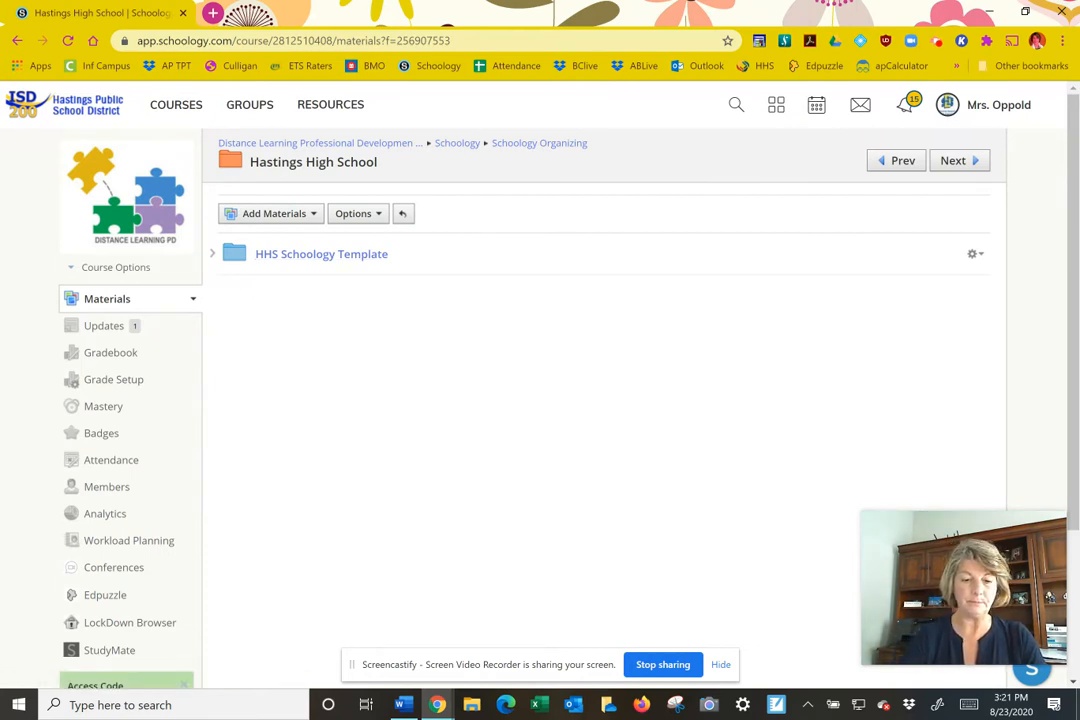
click(321, 253)
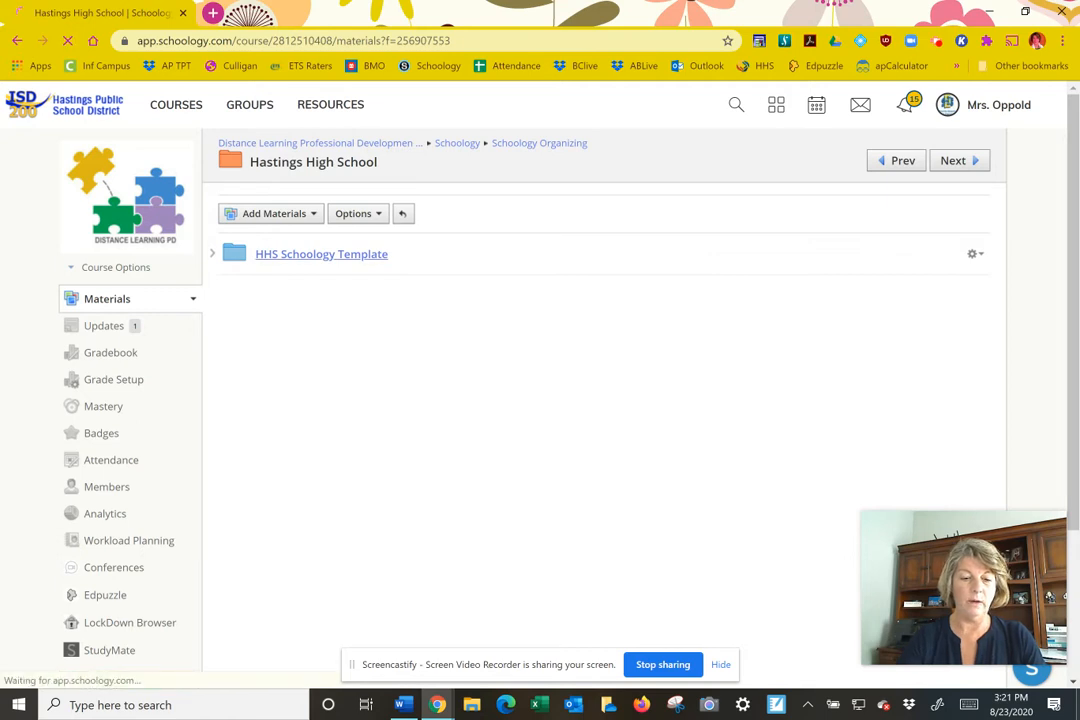
click(321, 253)
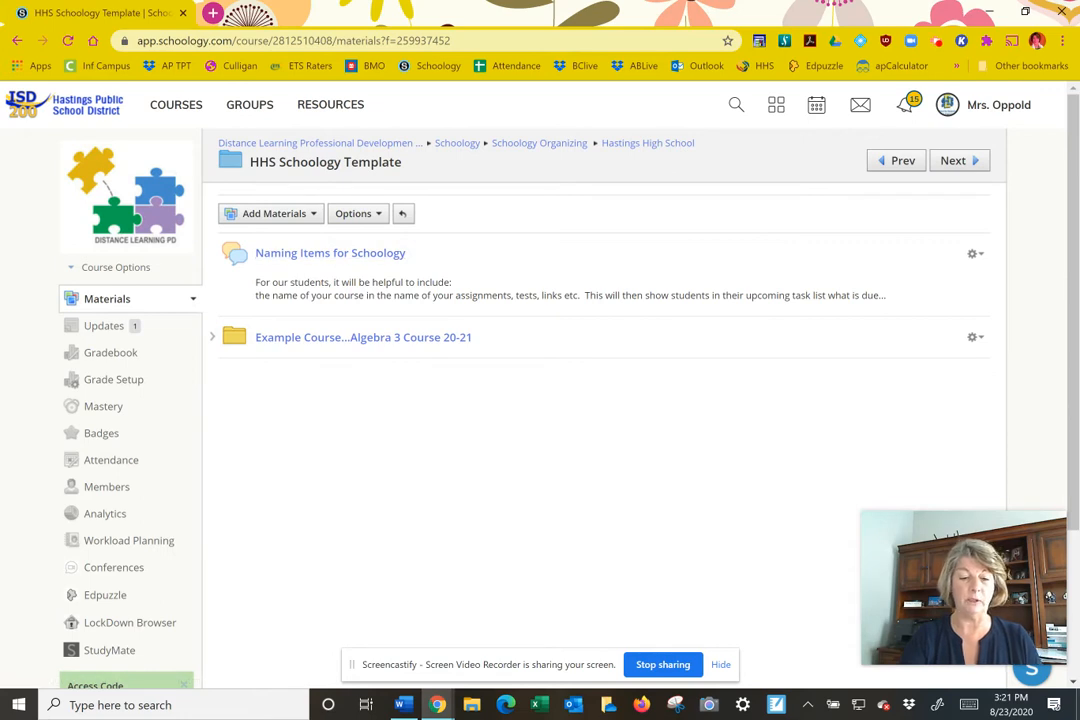
Read the Naming Items for Schoology discussion on course names and video lengths.
click(330, 252)
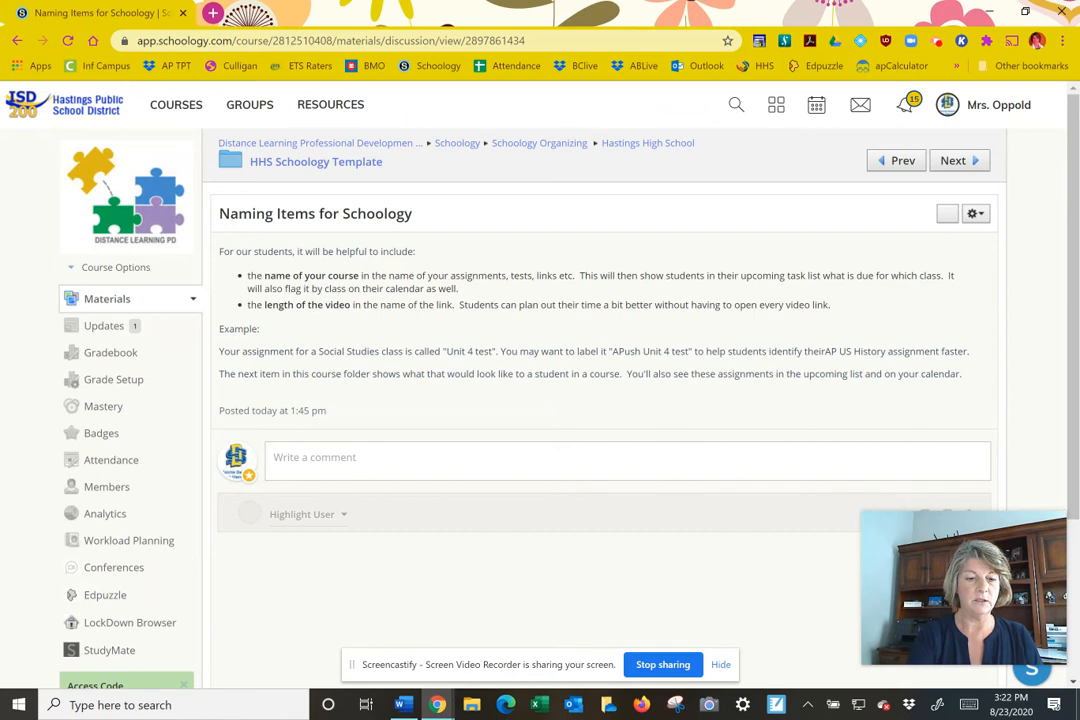
Return to the course materials via the breadcrumb and reopen the Schoology folder.
click(176, 104)
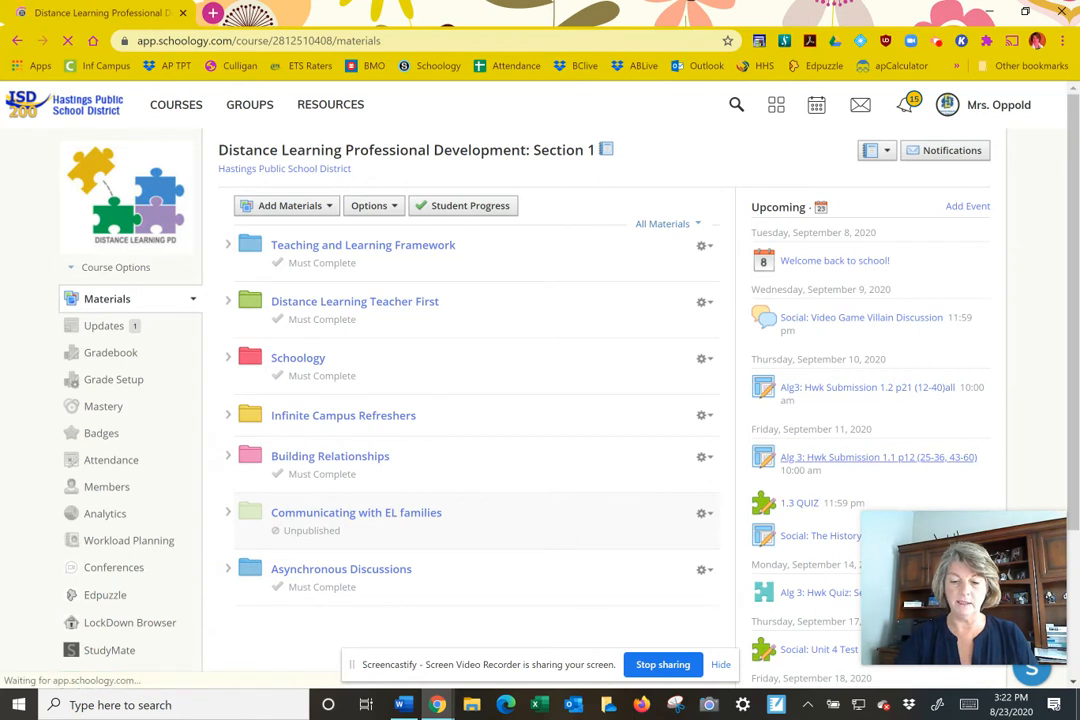
click(878, 456)
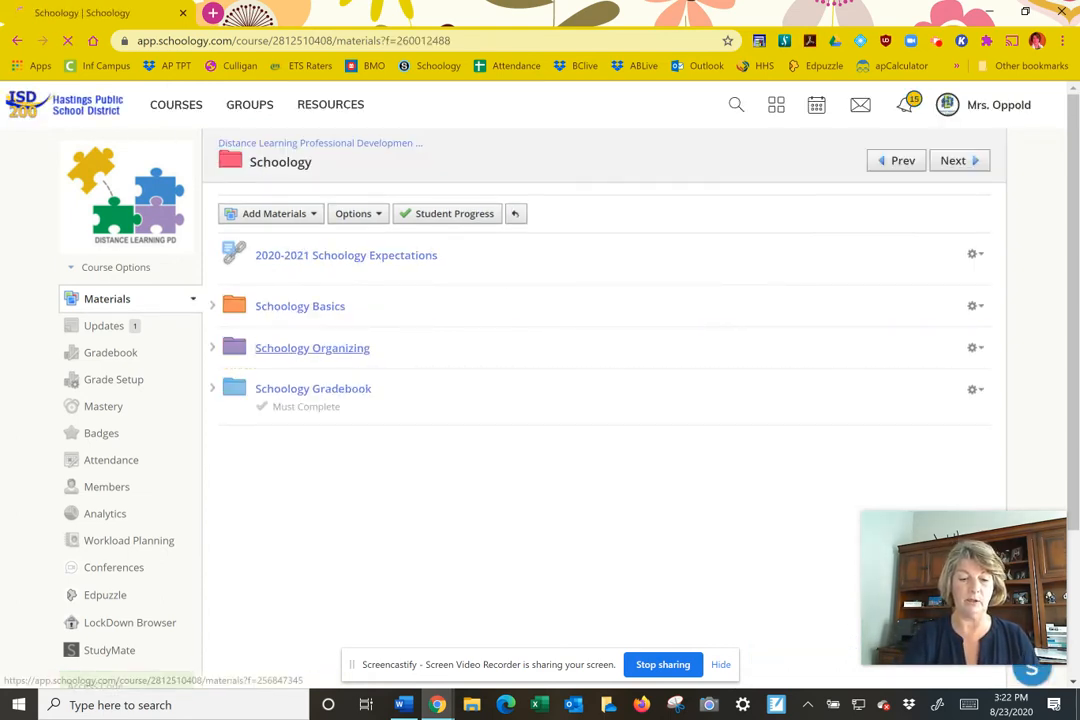
Navigate through Schoology Organizing and Hastings High School into HHS Schoology Template.
click(312, 347)
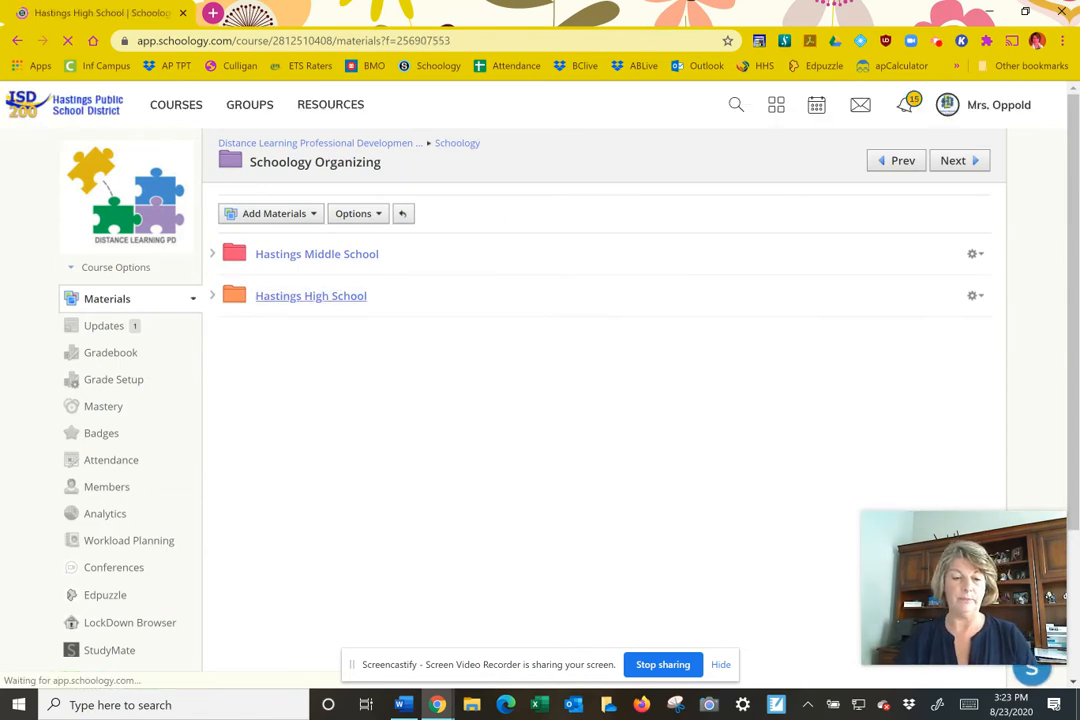
click(310, 295)
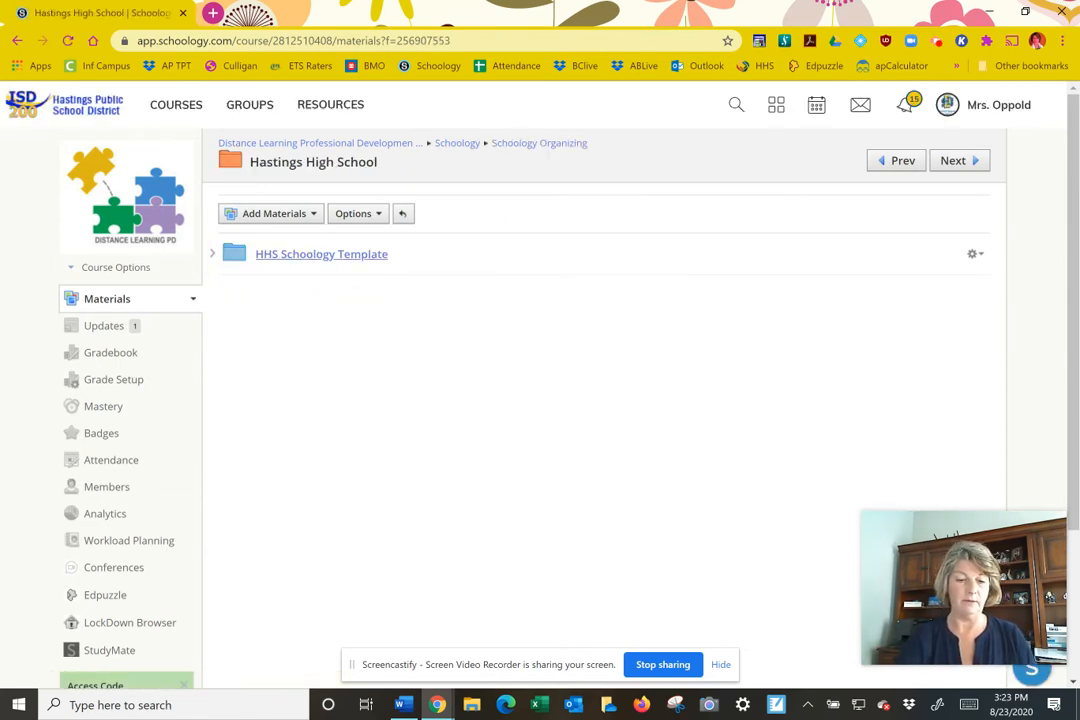
click(321, 253)
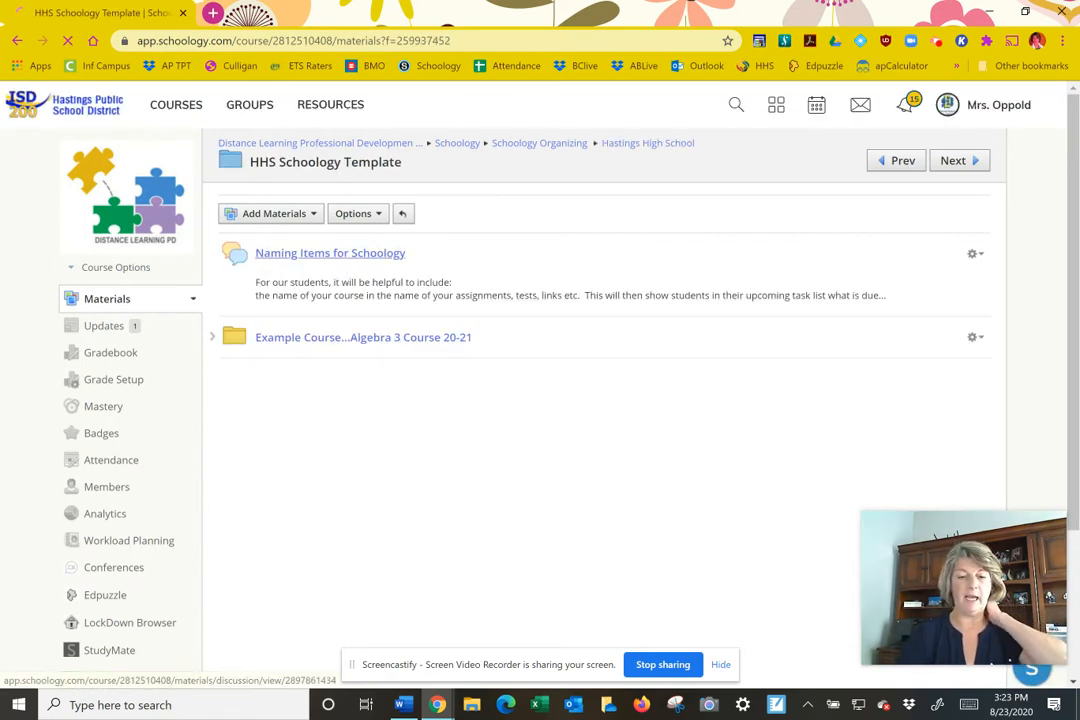
click(330, 252)
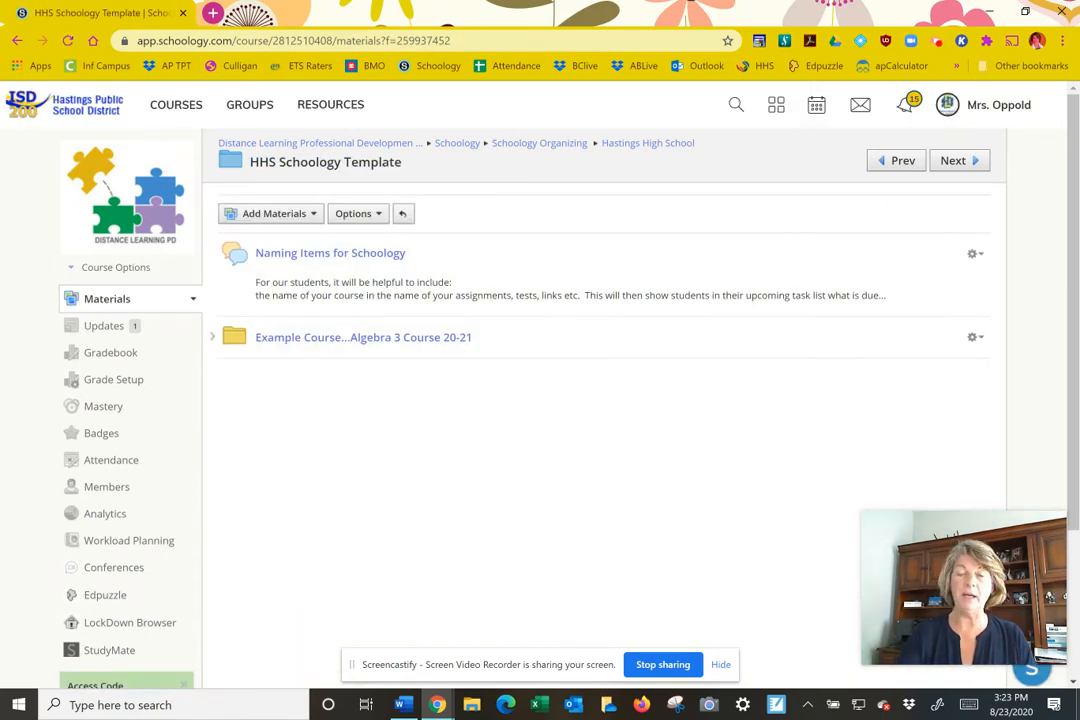
mouse_move(363, 337)
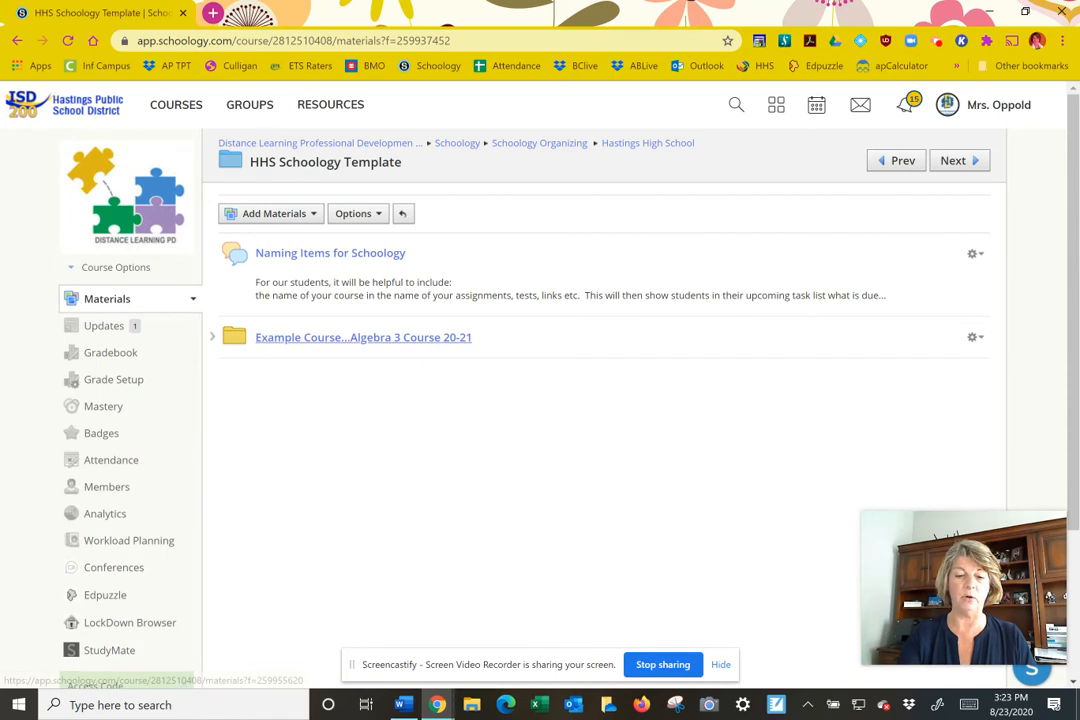
Open the Example Course Algebra 3 Course 20-21 folder, then its Welcome folder.
click(363, 337)
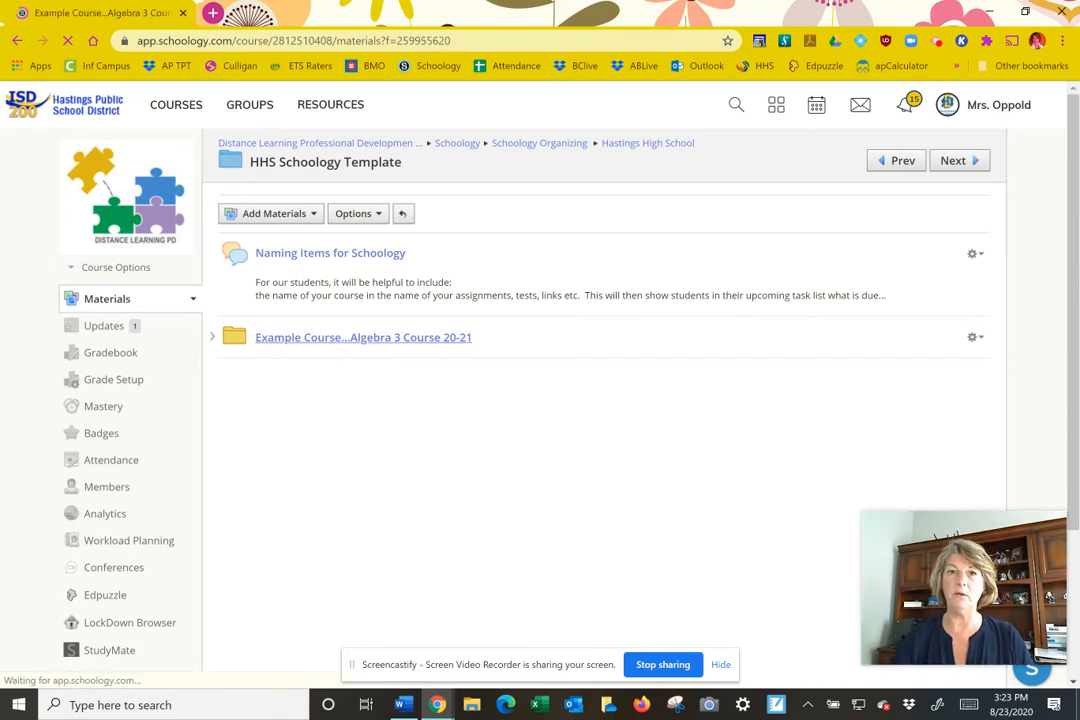
click(363, 337)
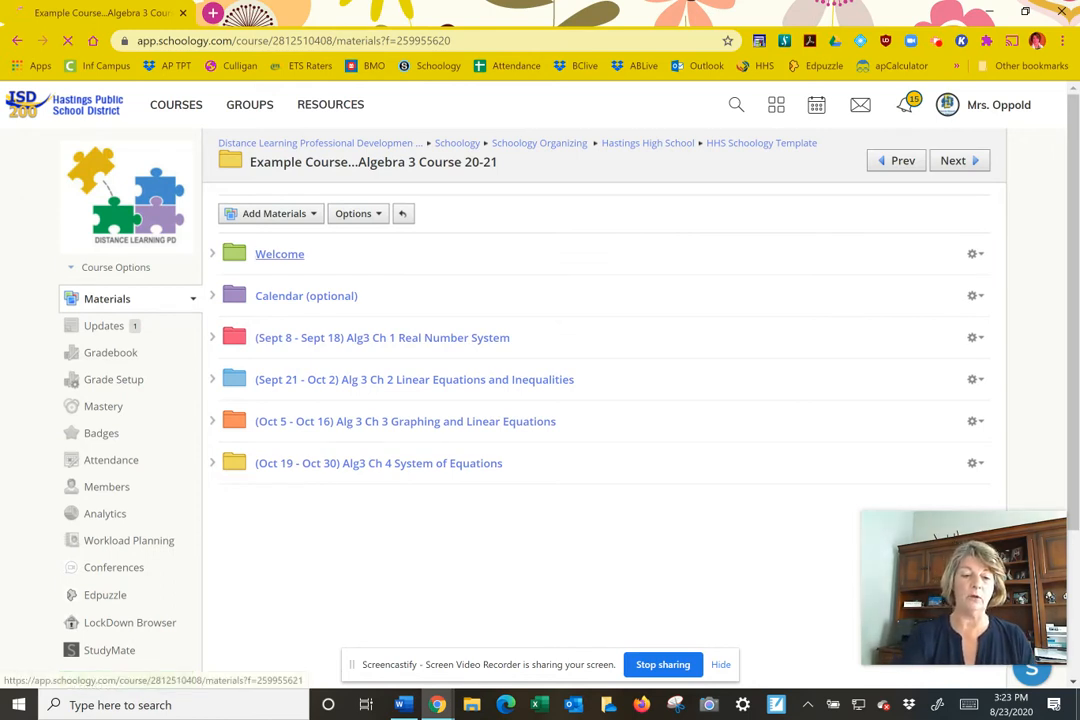
click(279, 253)
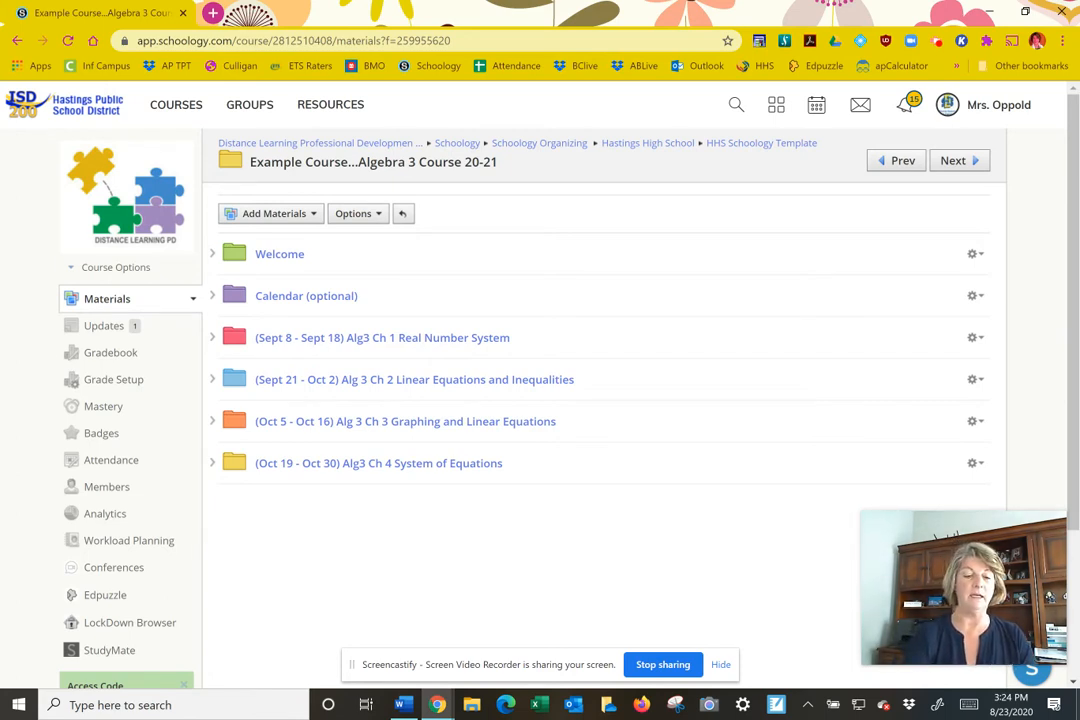
click(103, 325)
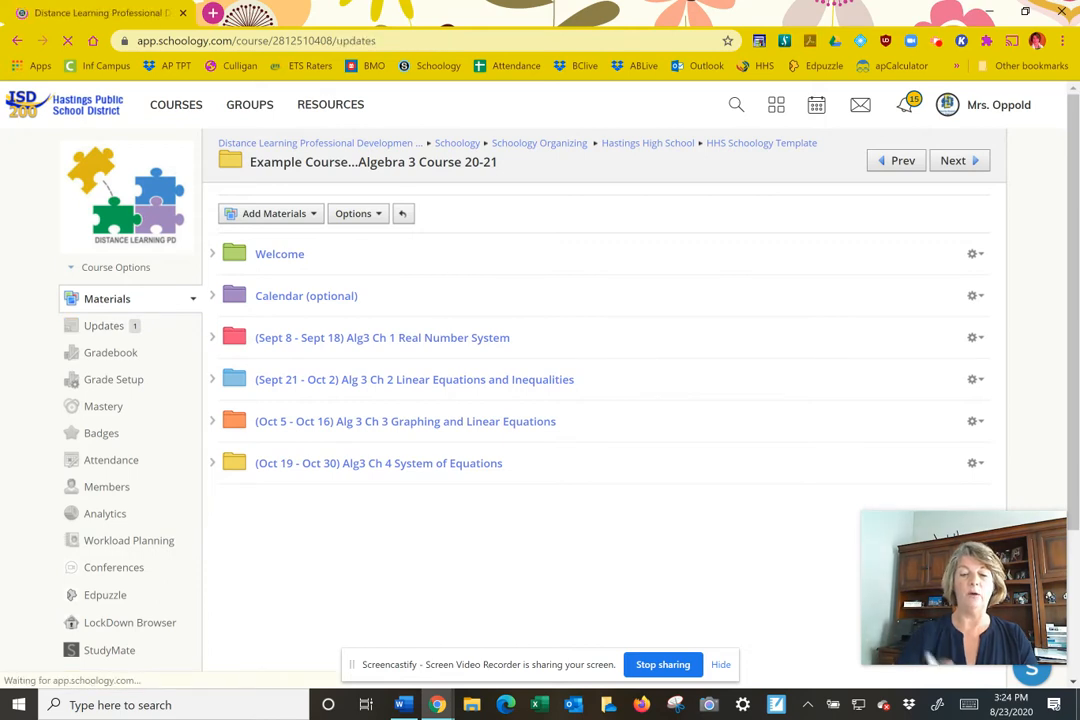
click(104, 325)
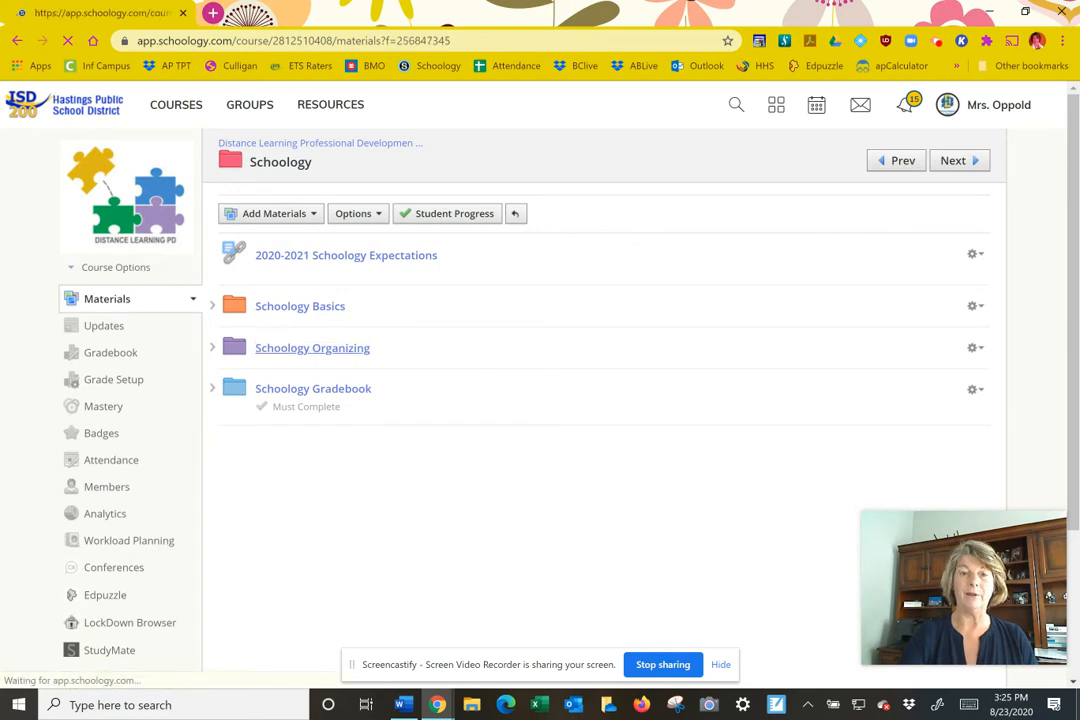
click(312, 347)
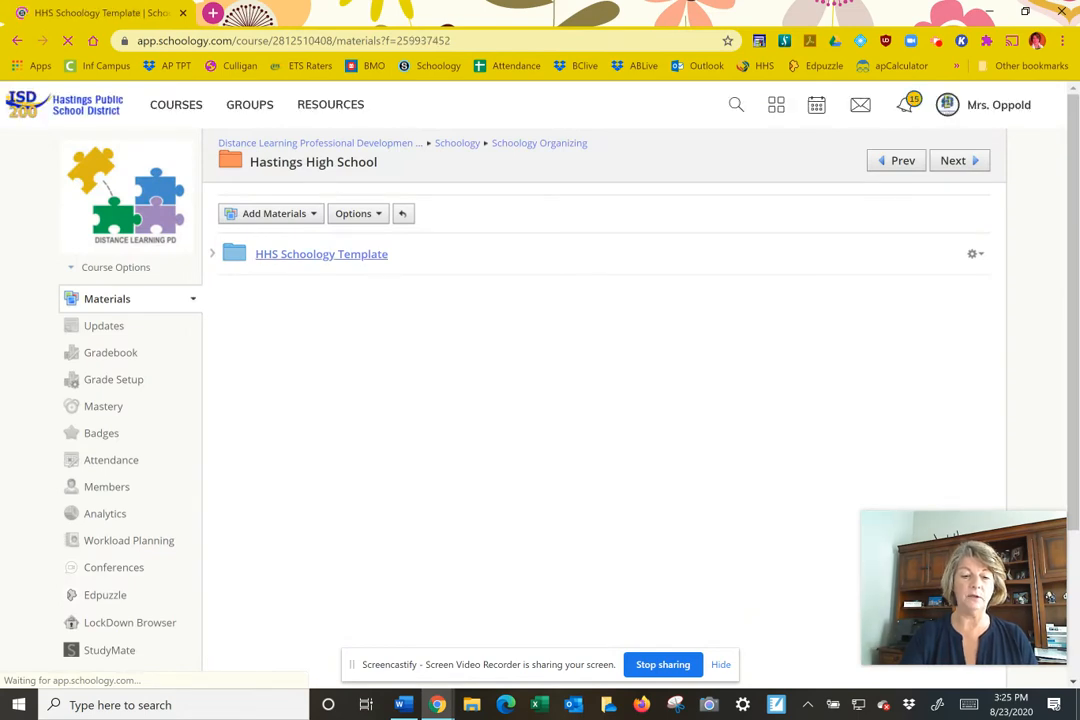
click(321, 253)
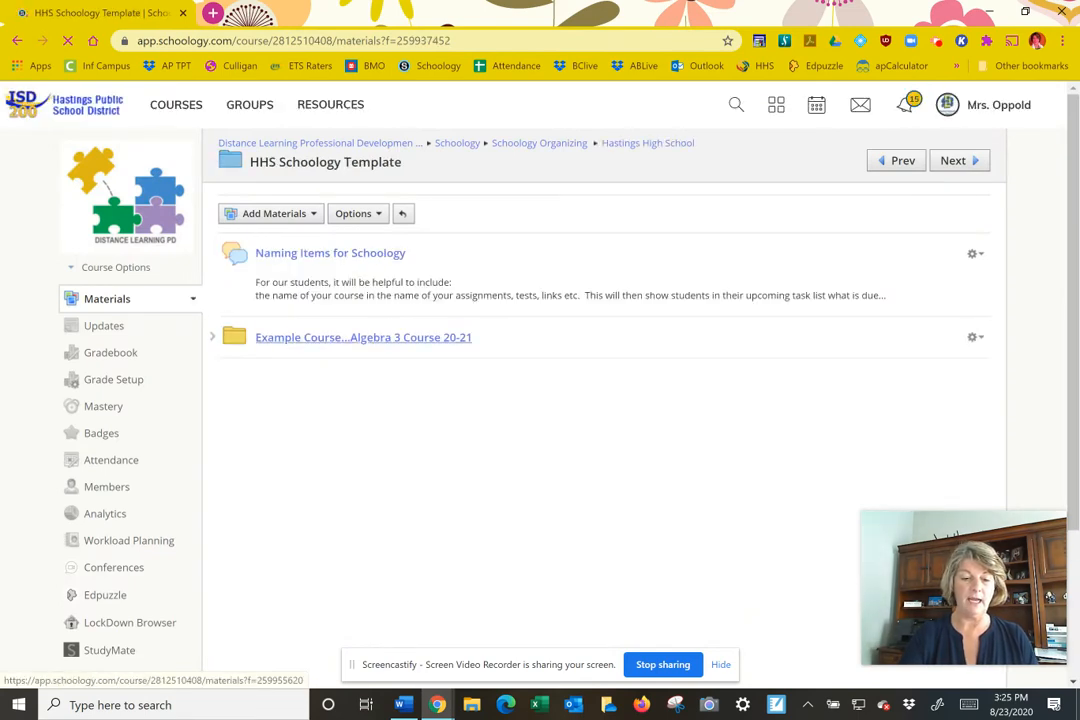
click(363, 337)
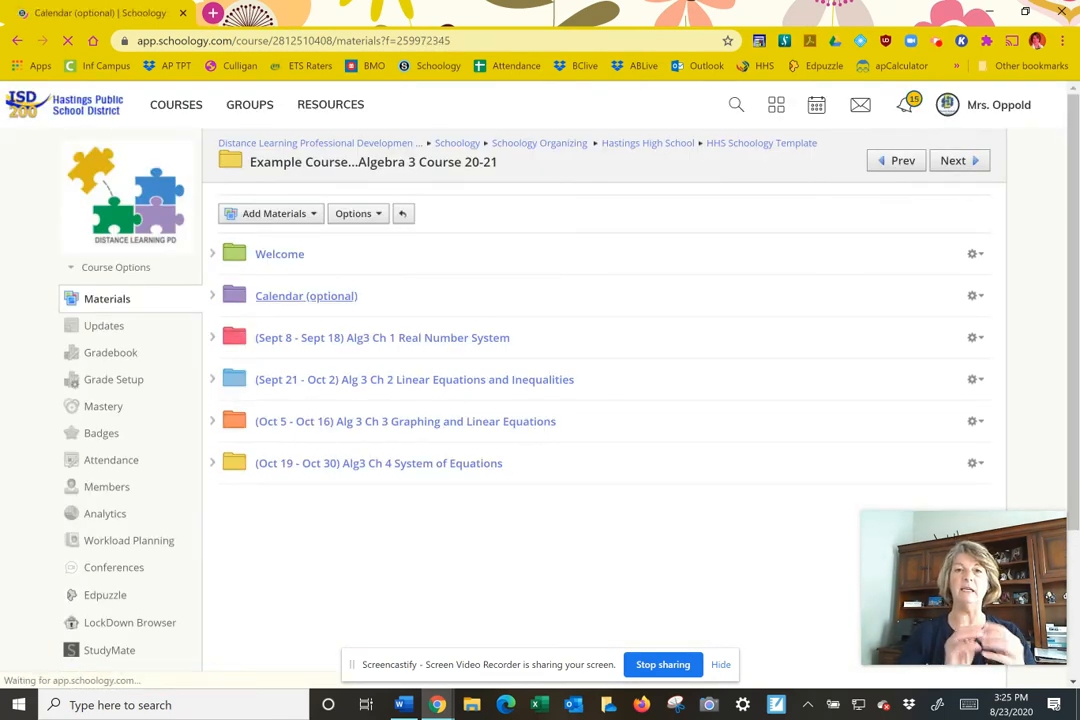
click(306, 295)
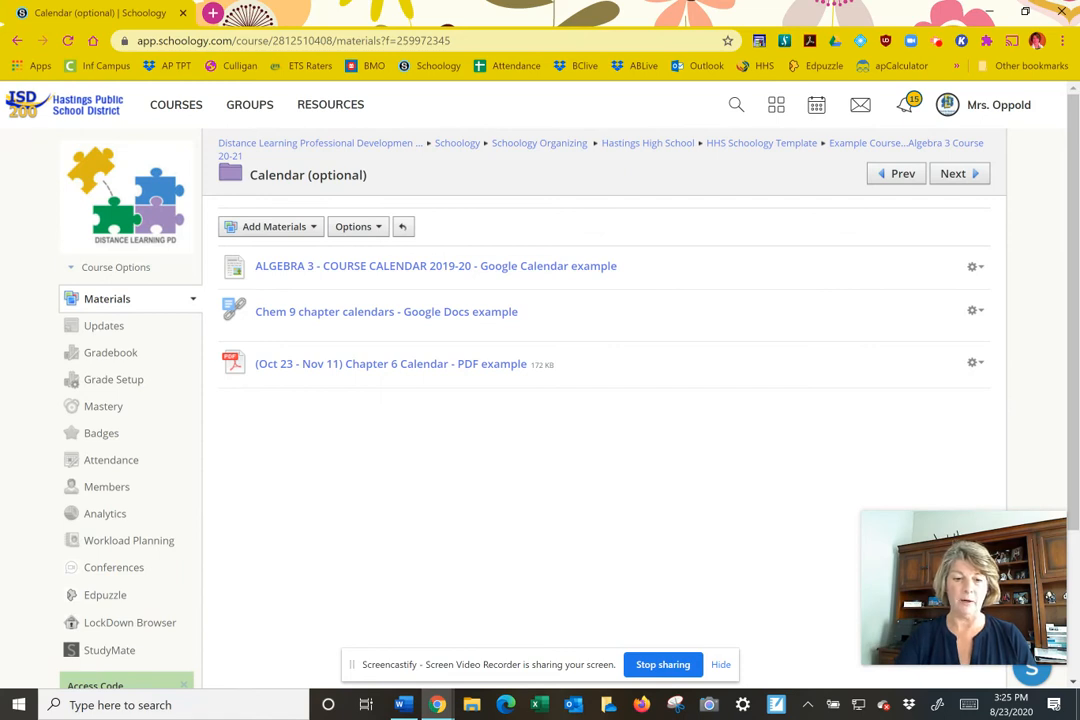
mouse_move(386, 311)
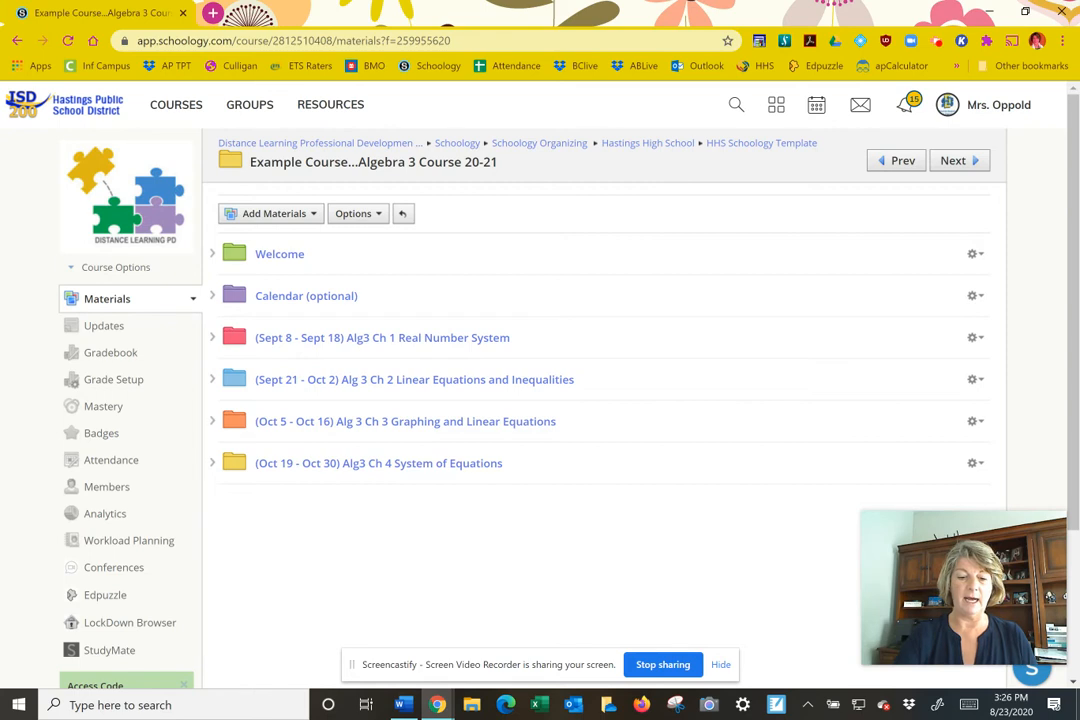
mouse_move(382, 337)
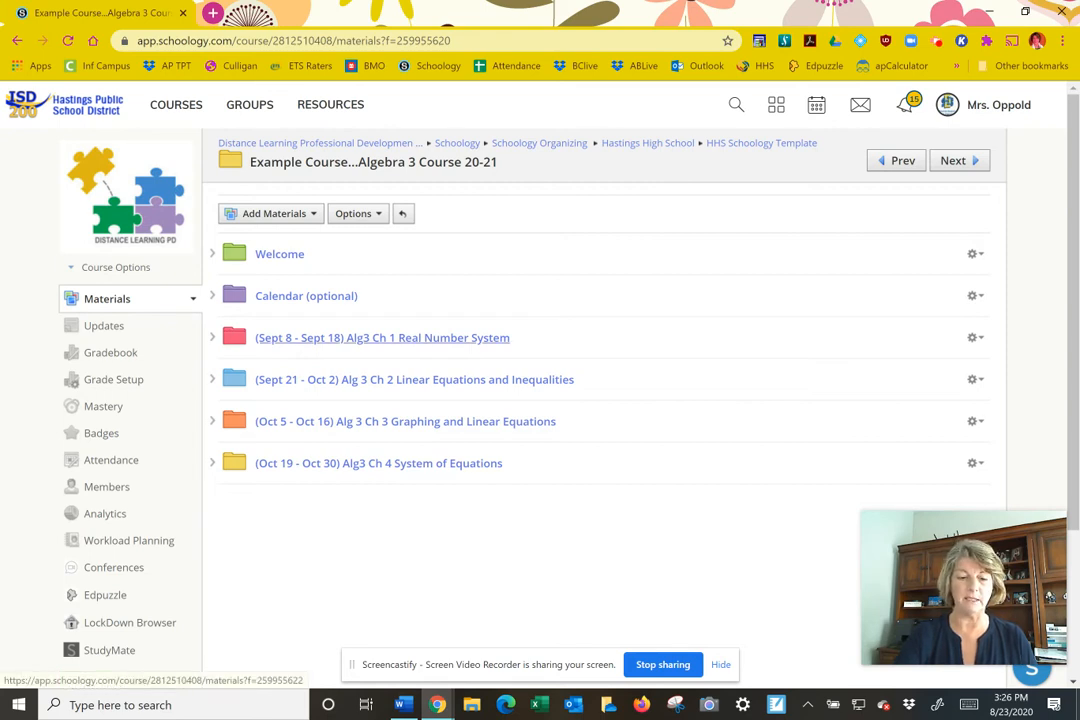
Open the (Sept 8 - Sept 18) Alg3 Ch 1 chapter folder.
click(382, 337)
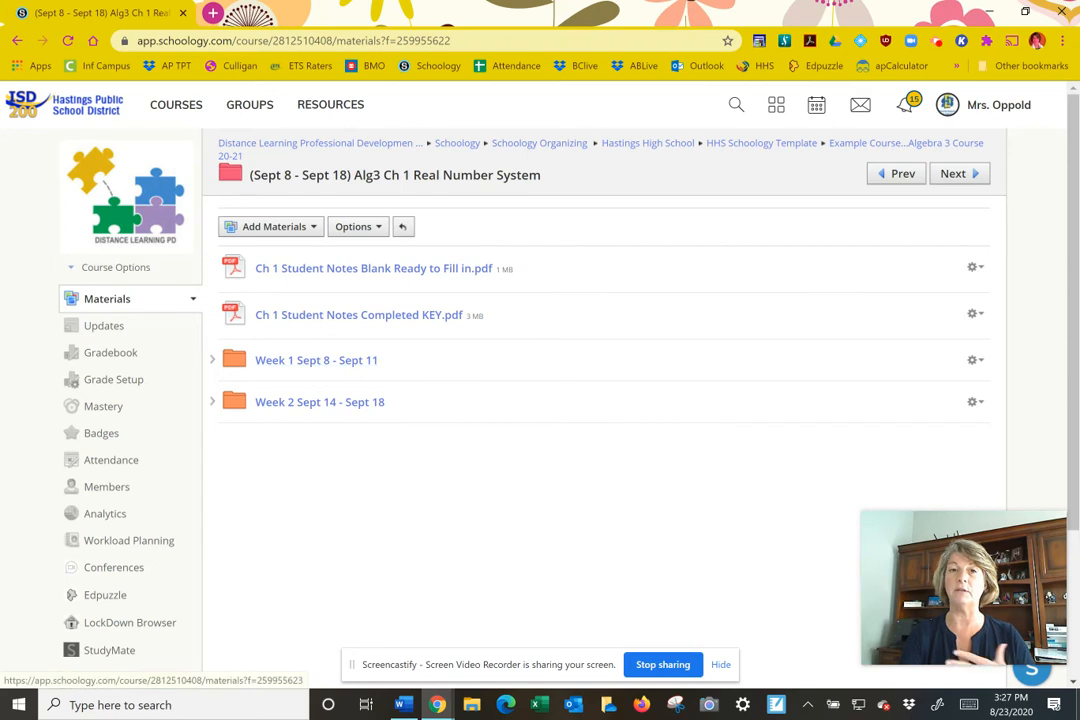
mouse_move(316, 360)
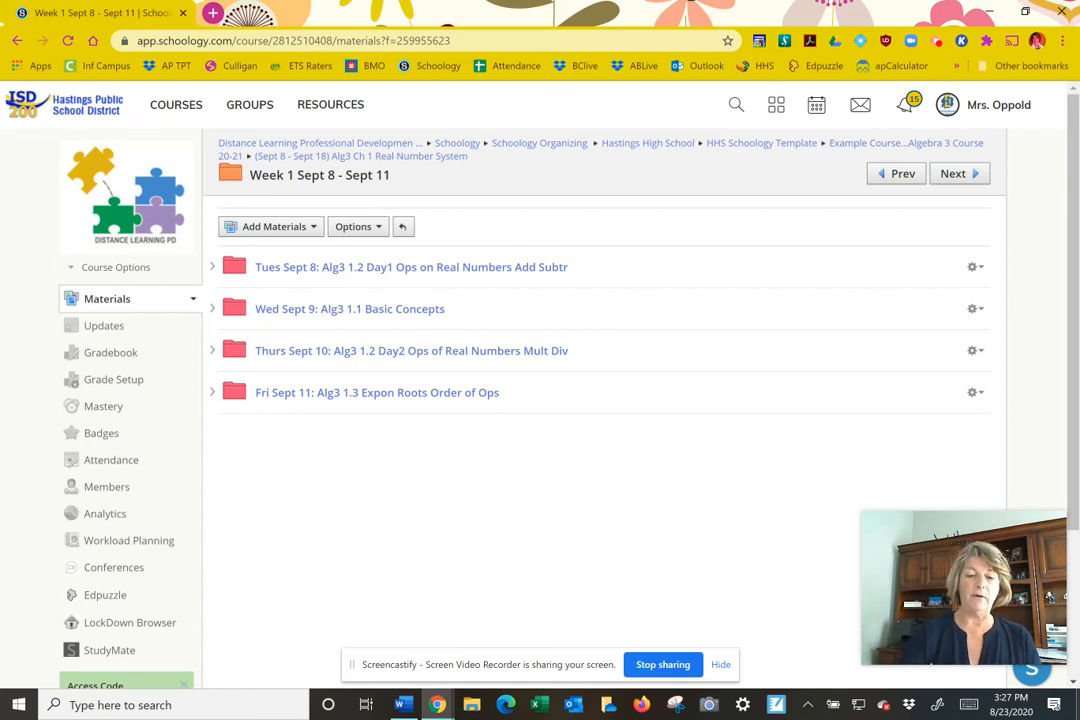
In the Tues Sept 8 folder, publish the Alg3 1.2 Day 1 Hwk KEY PDF.
click(410, 267)
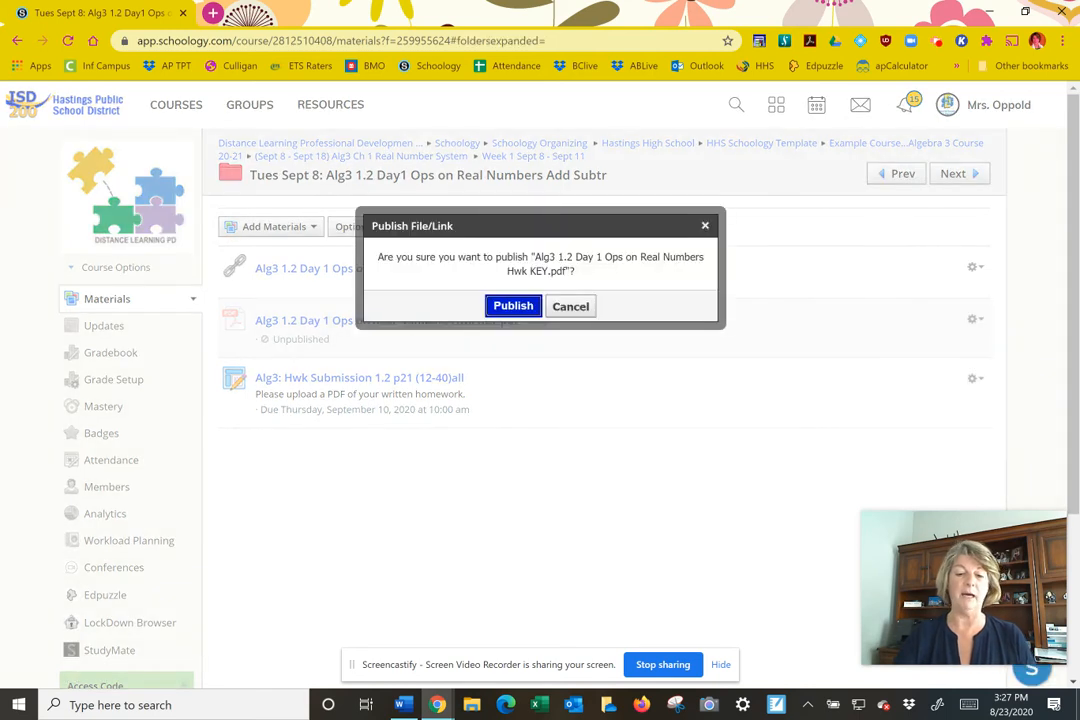
click(513, 306)
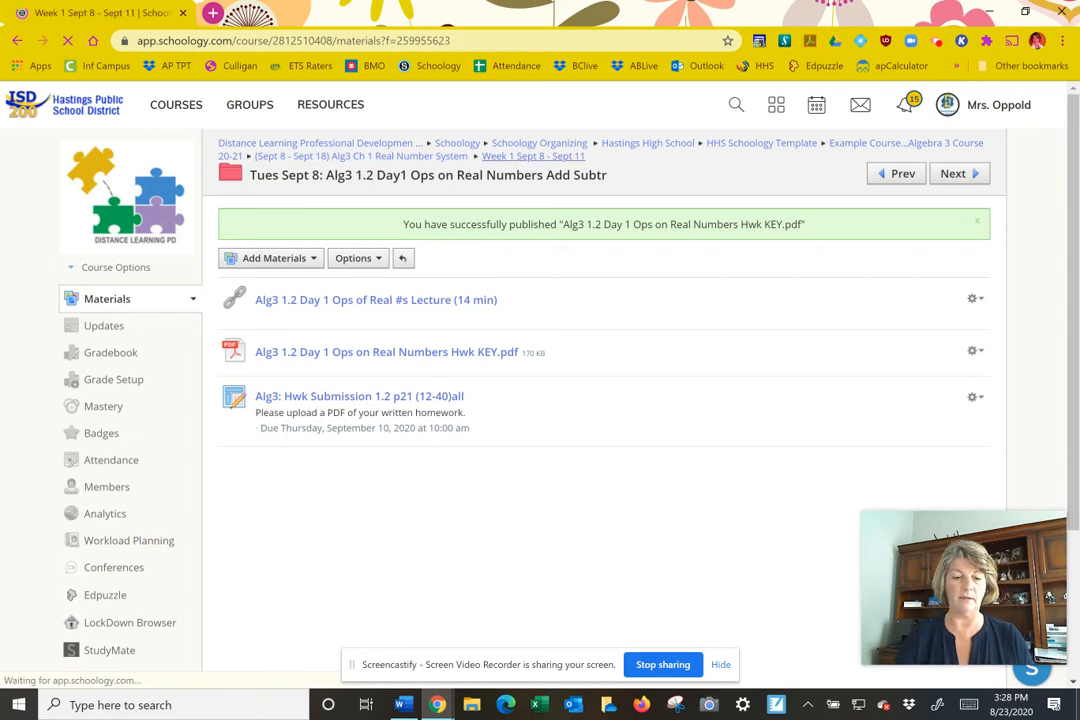
Check the Wed Sept 9 folder, return to Week 1, then the Algebra 3 course folder.
click(533, 156)
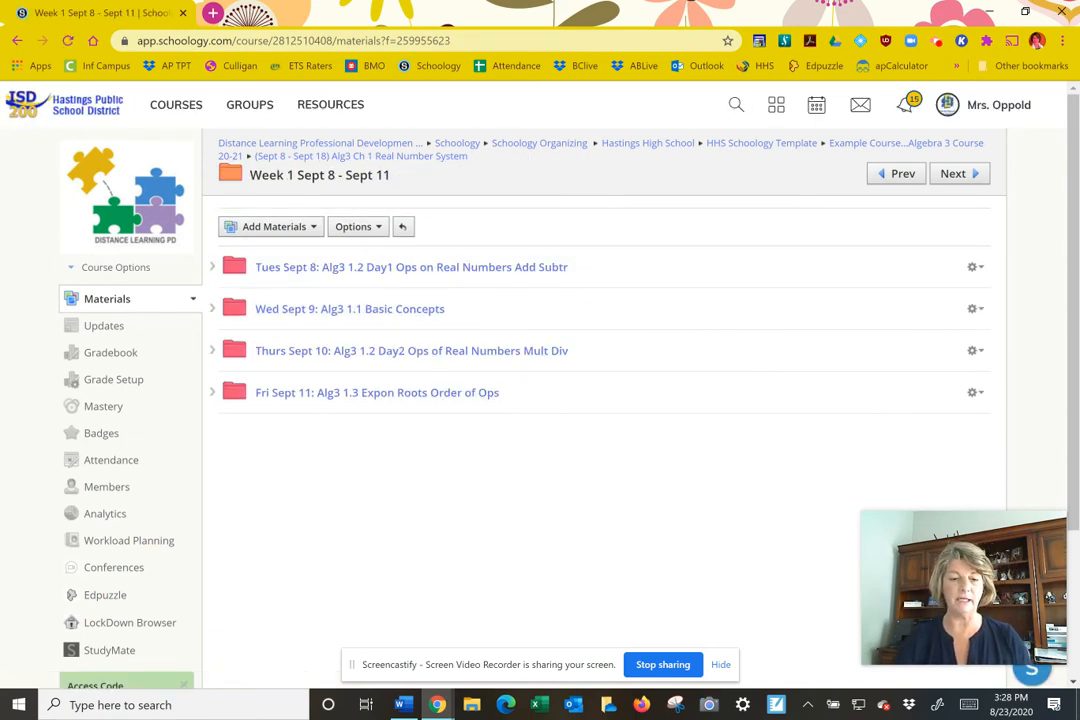
click(349, 308)
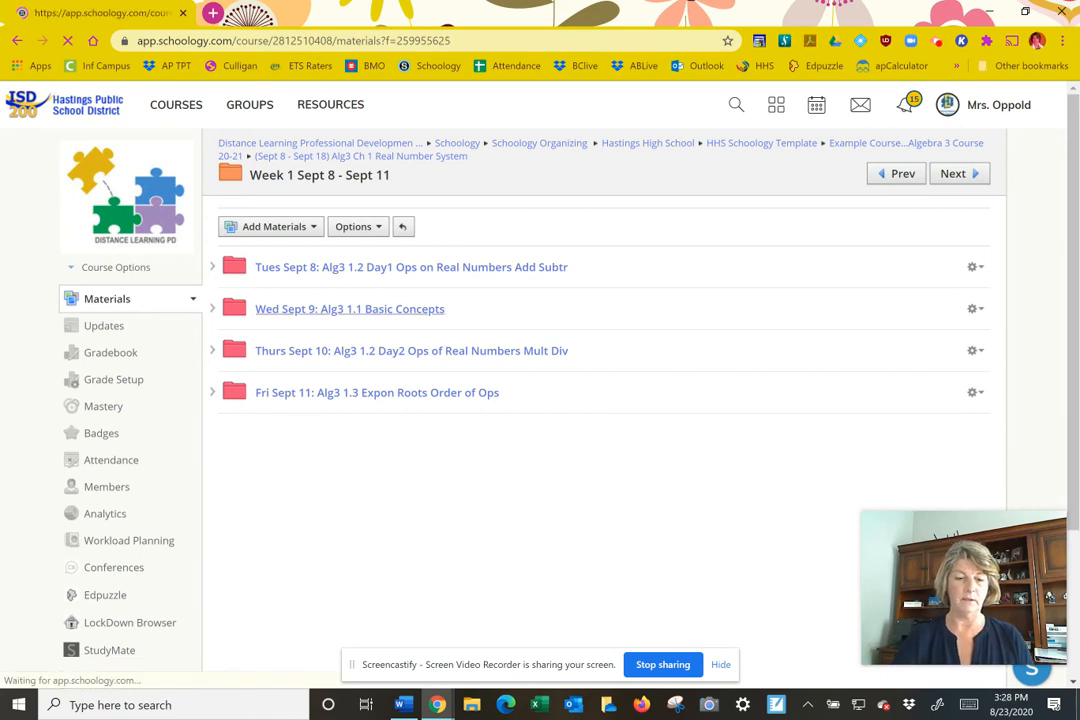
click(349, 308)
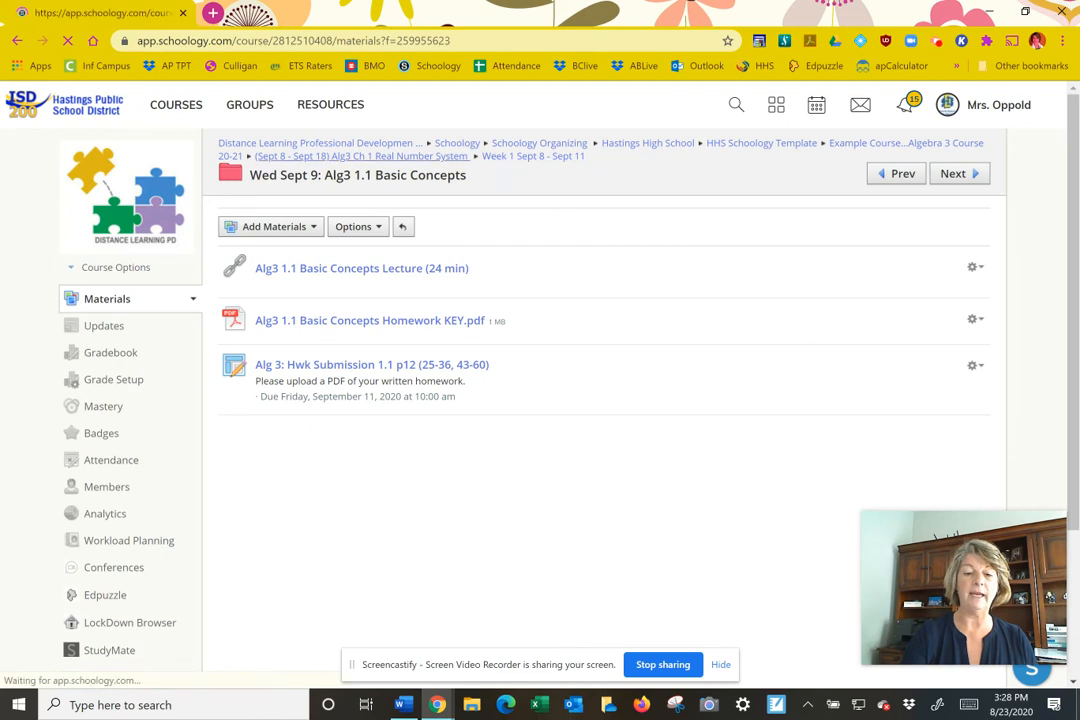
click(531, 156)
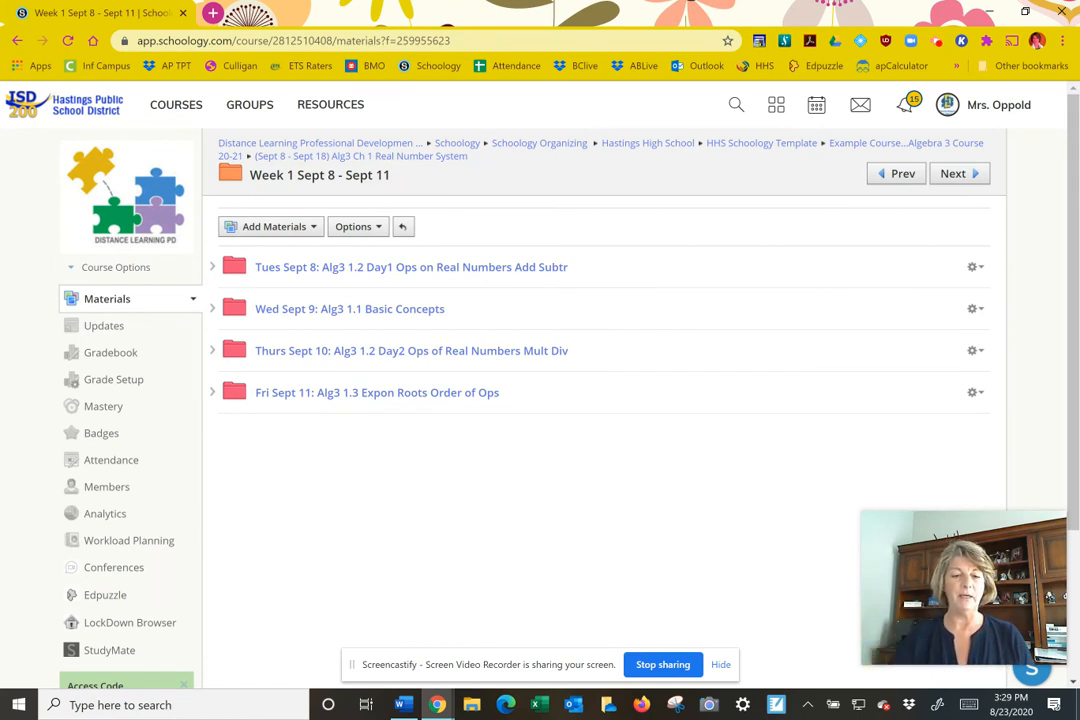
click(905, 143)
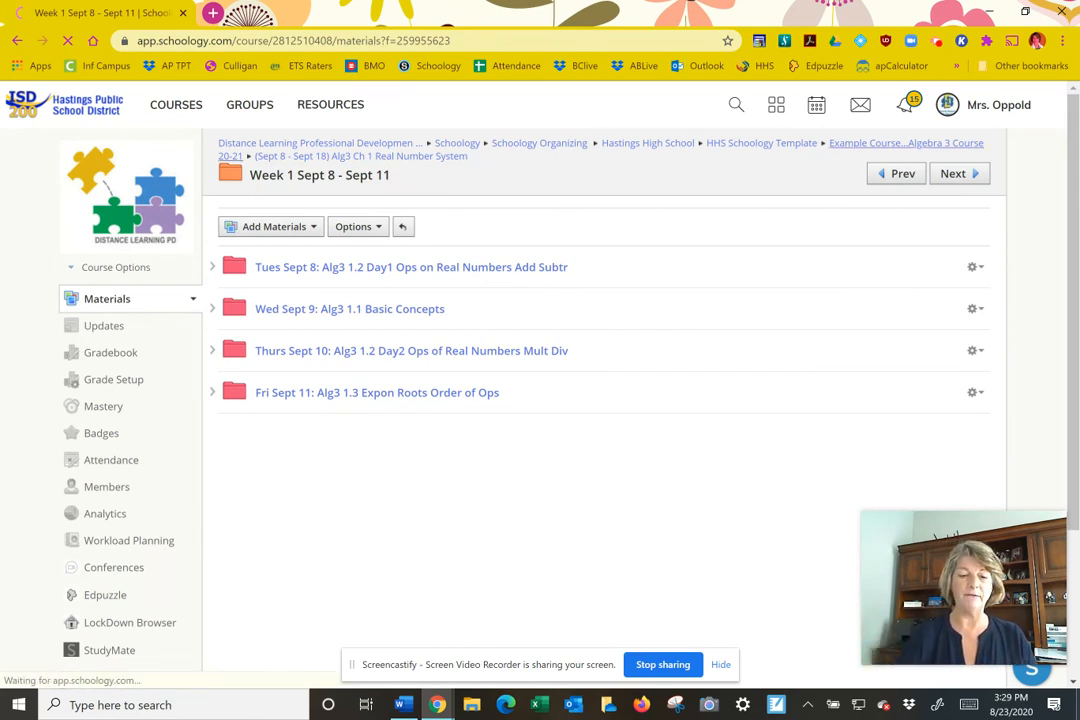